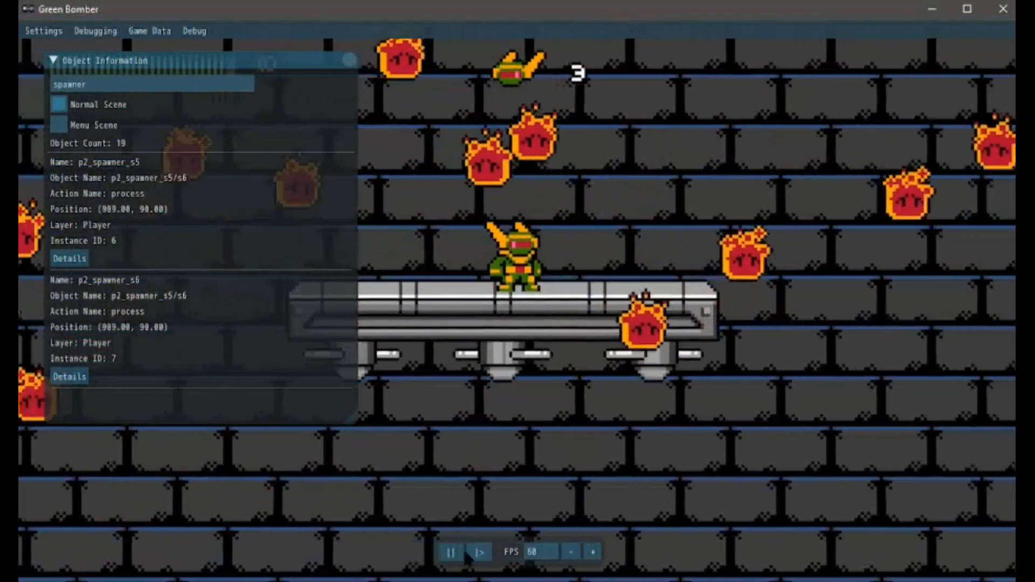
- Pause the running Green Bomber playtest from the speed bar
click(451, 551)
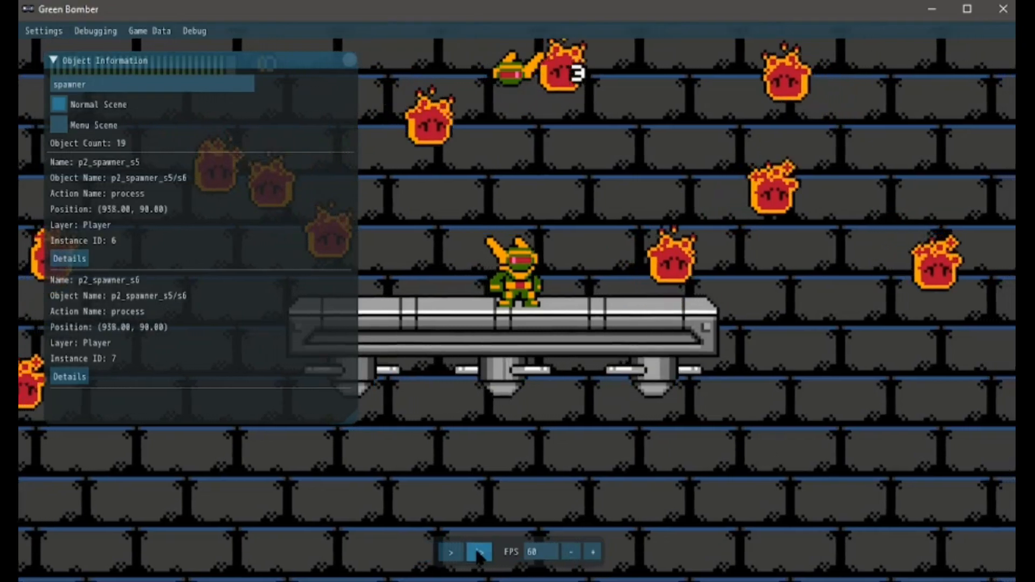
- Close the Object Information overlay, leaving a small playtest window over the scene editor
click(480, 552)
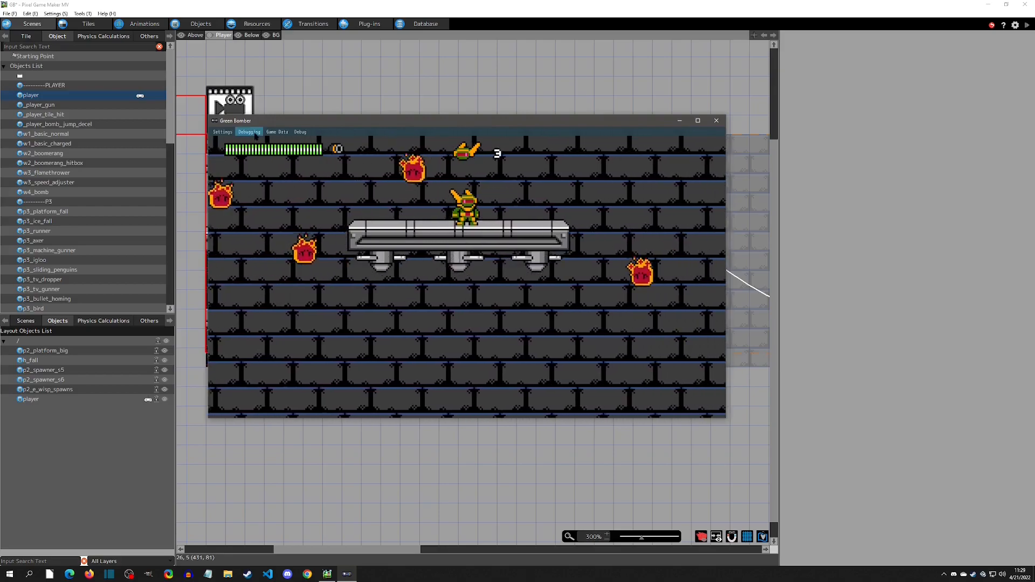
- Enable Debugging > Performance/Speed Settings and pause the playtest
click(249, 132)
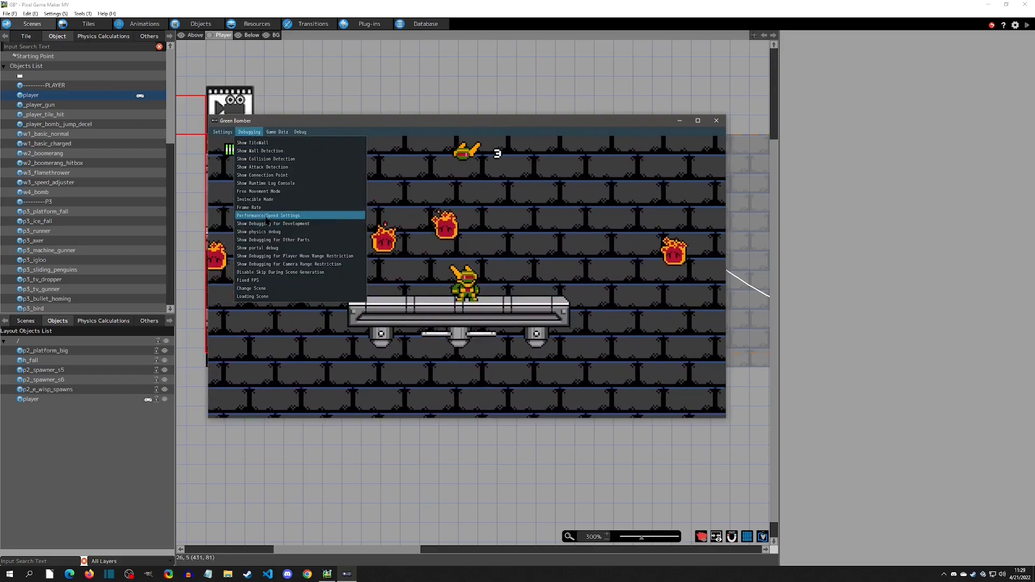
click(268, 215)
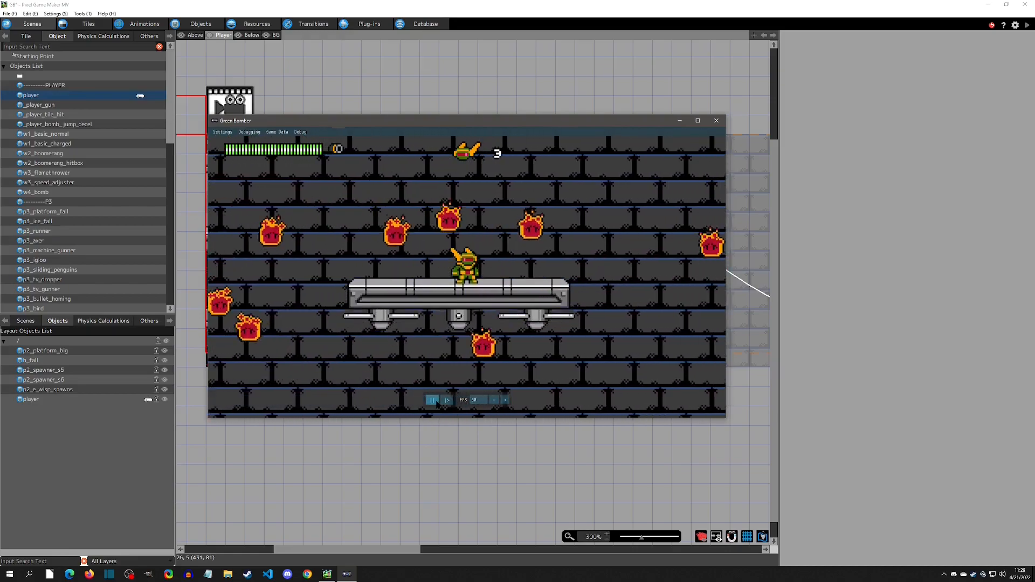
click(432, 400)
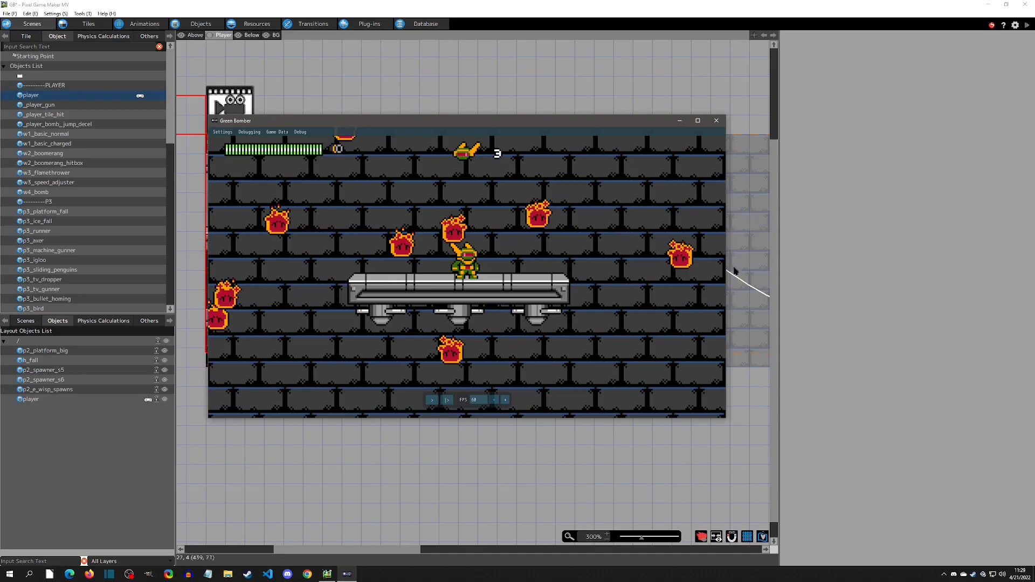
- Show Debug > Object Data and filter the object list by 'spawn'
click(300, 132)
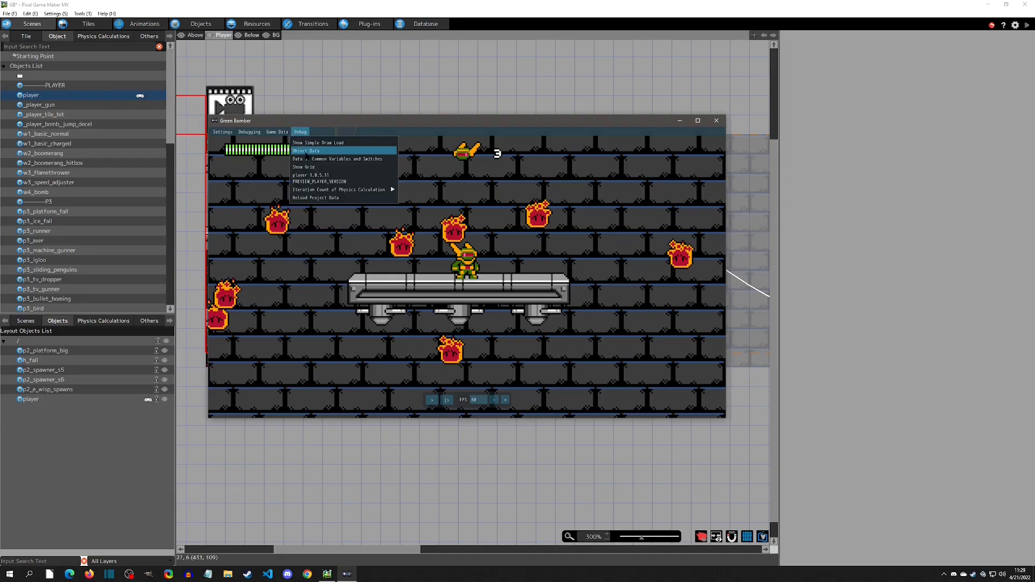
click(306, 150)
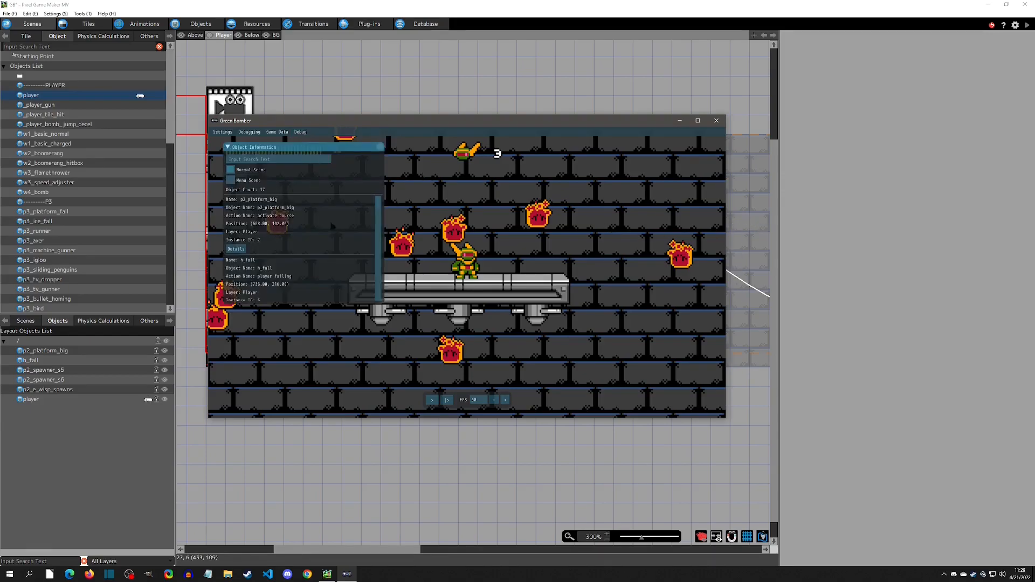
mouse_move(292, 161)
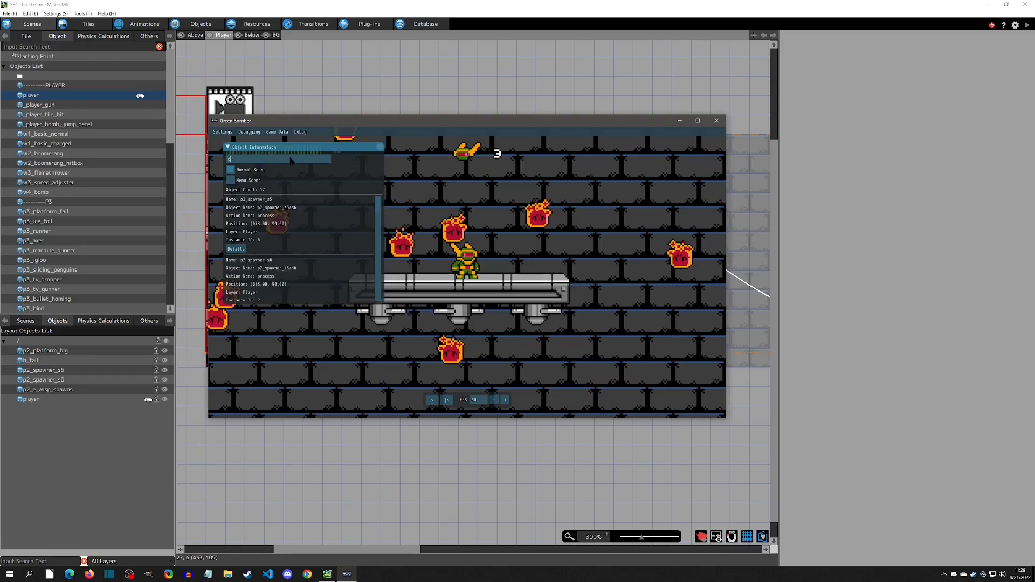
text(spawn)
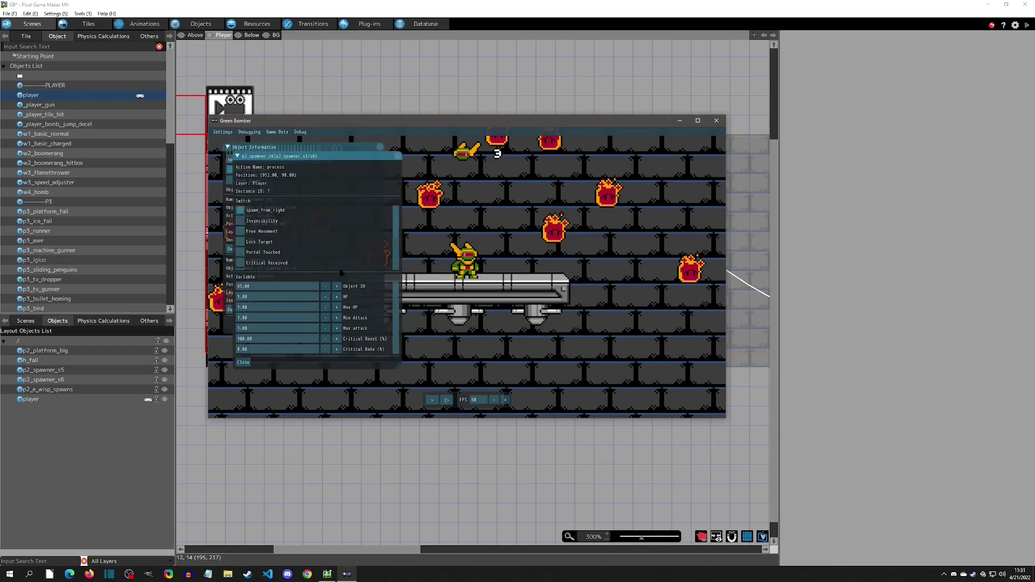
mouse_move(371, 208)
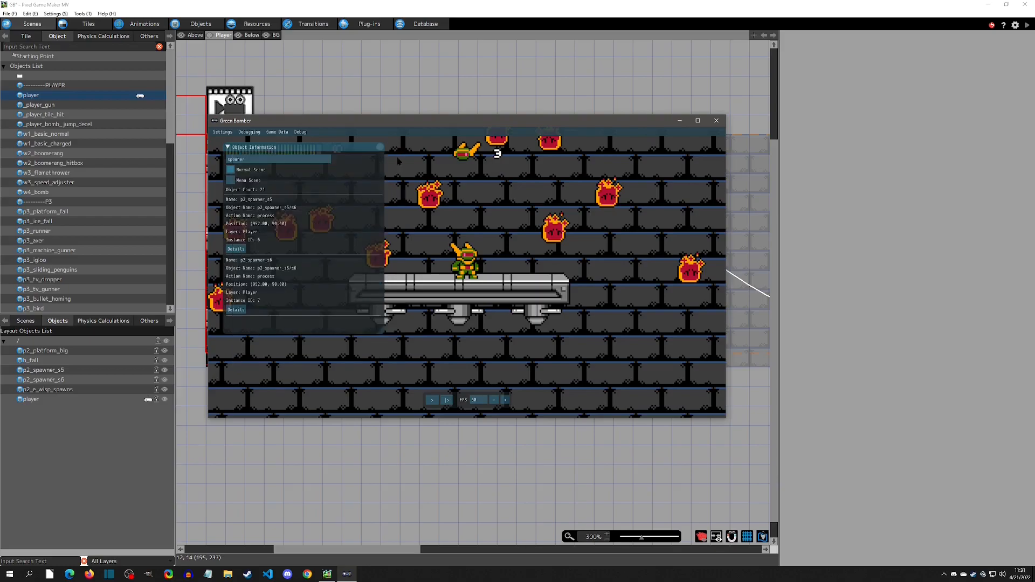
mouse_move(493, 300)
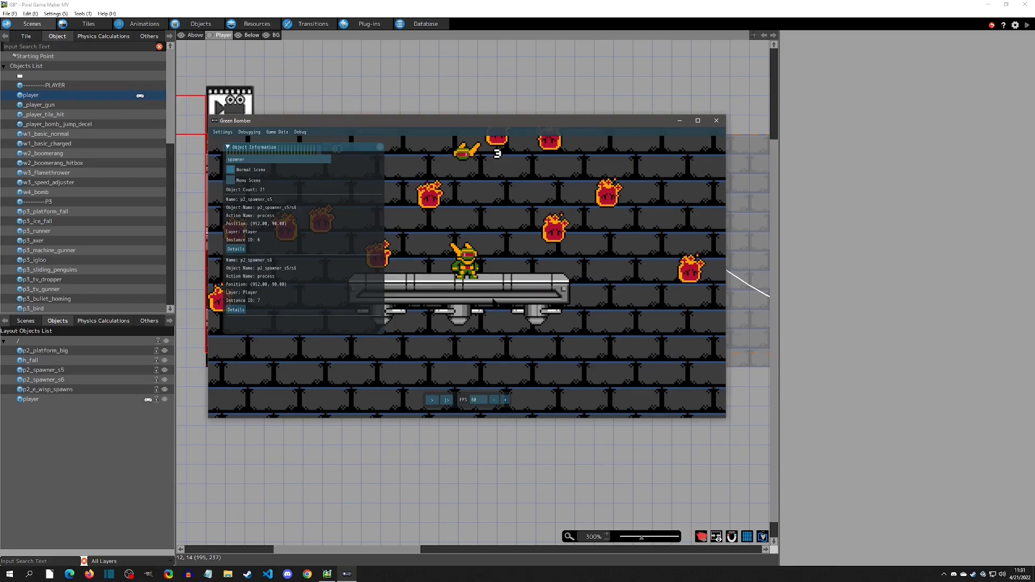
mouse_move(522, 301)
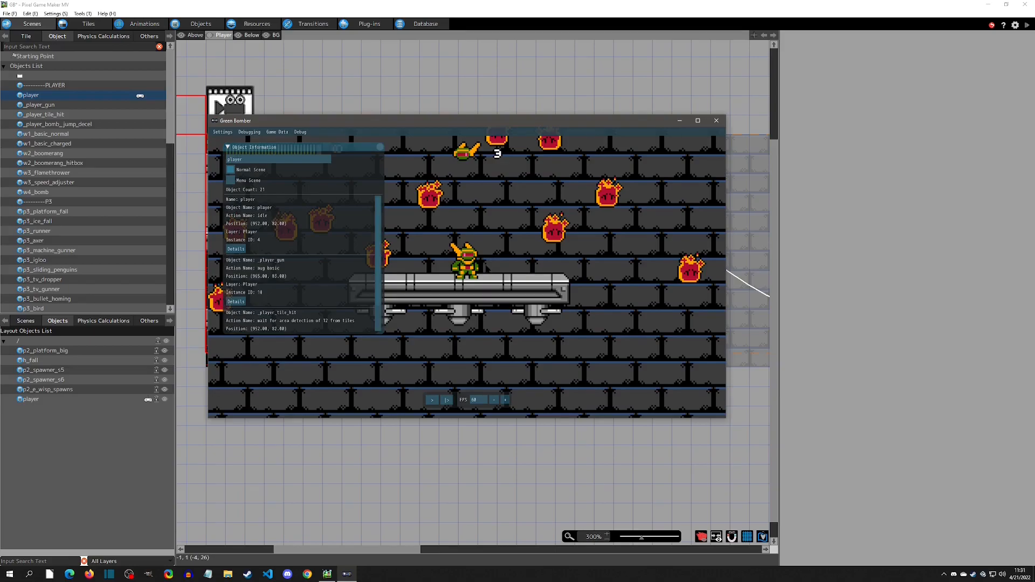
mouse_move(467, 371)
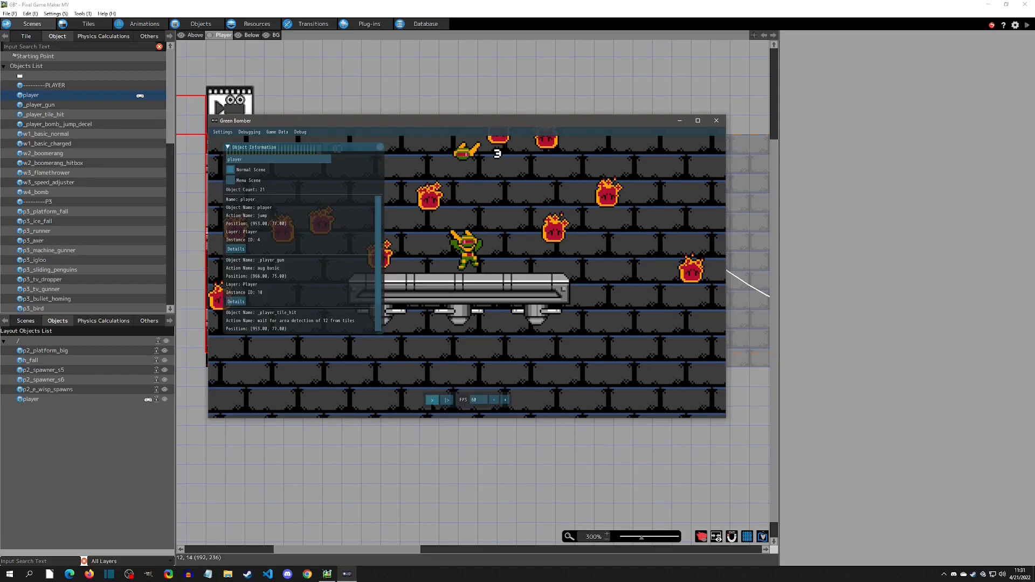
- Pause mid-jump, advance one frame, pause again, and close the playtest window
click(446, 400)
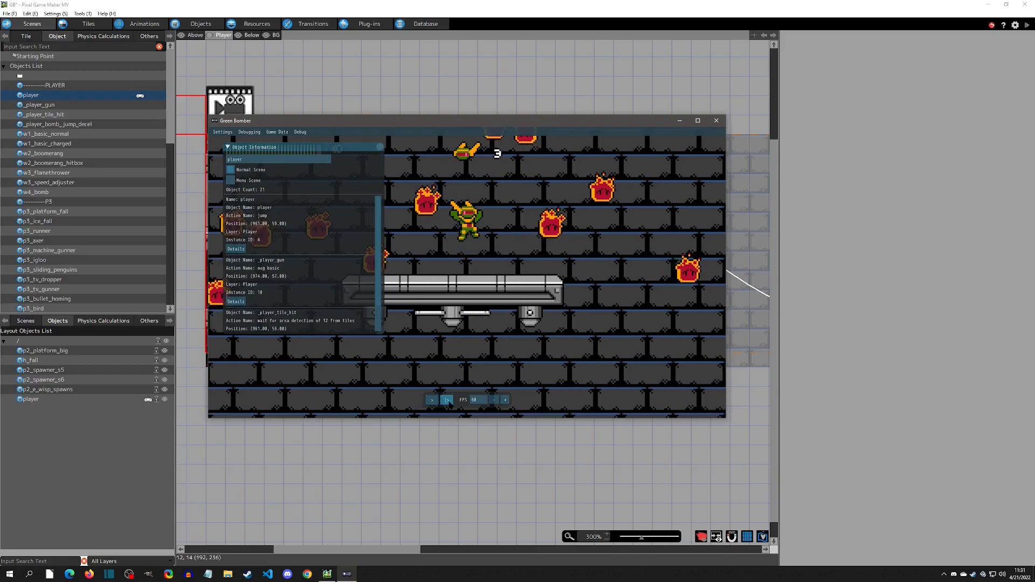
click(447, 399)
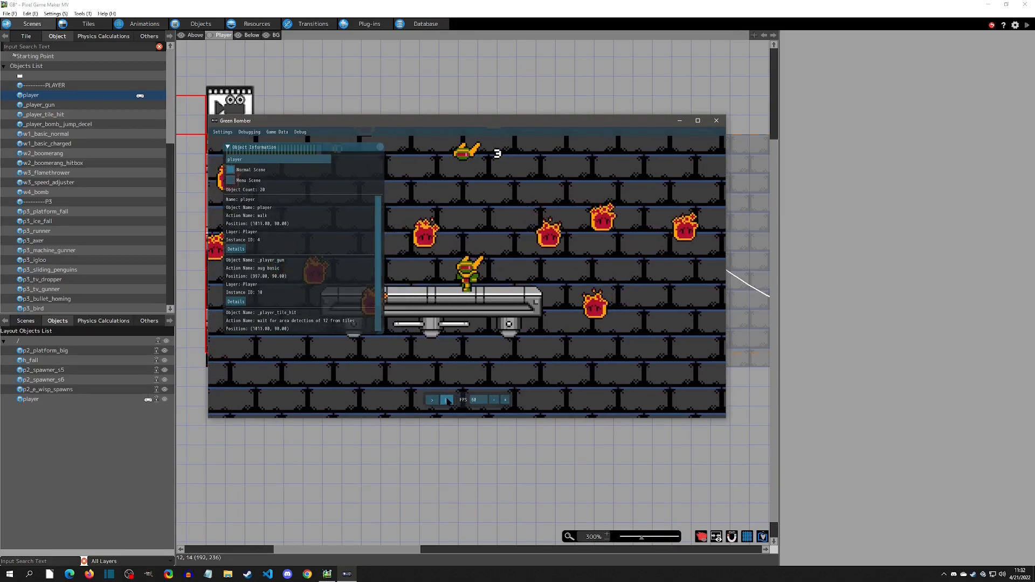
click(432, 400)
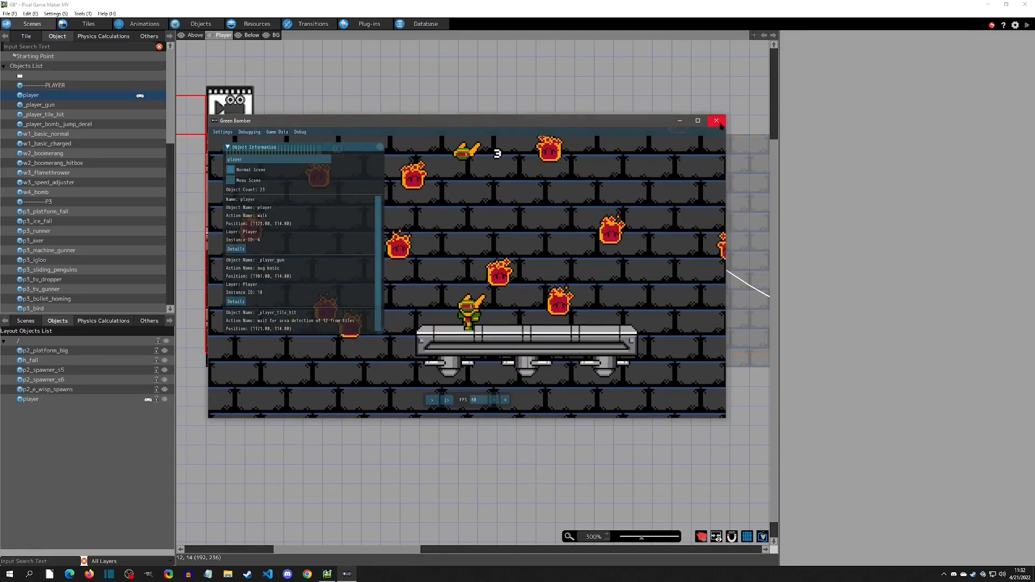
click(717, 120)
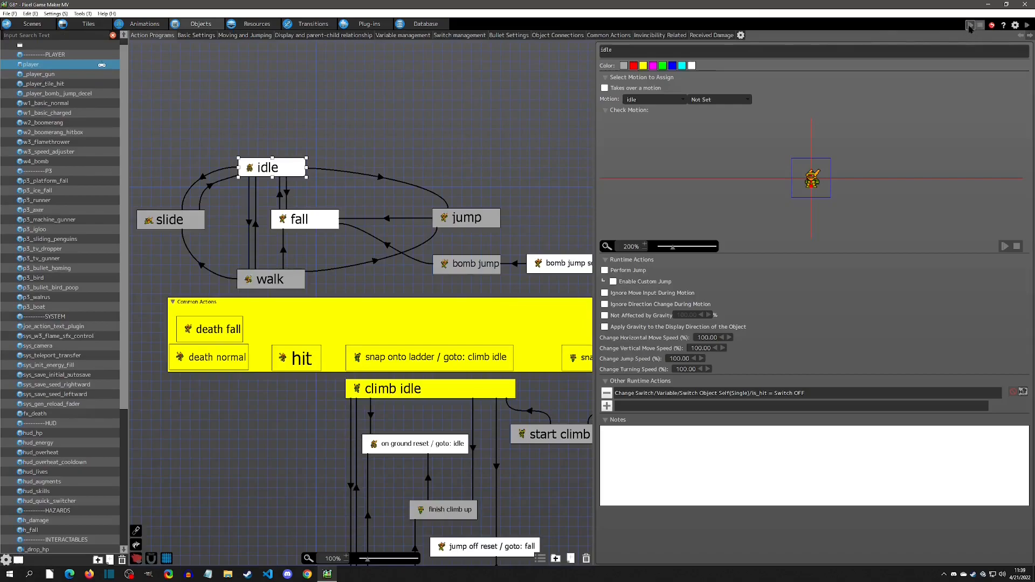
mouse_move(969, 25)
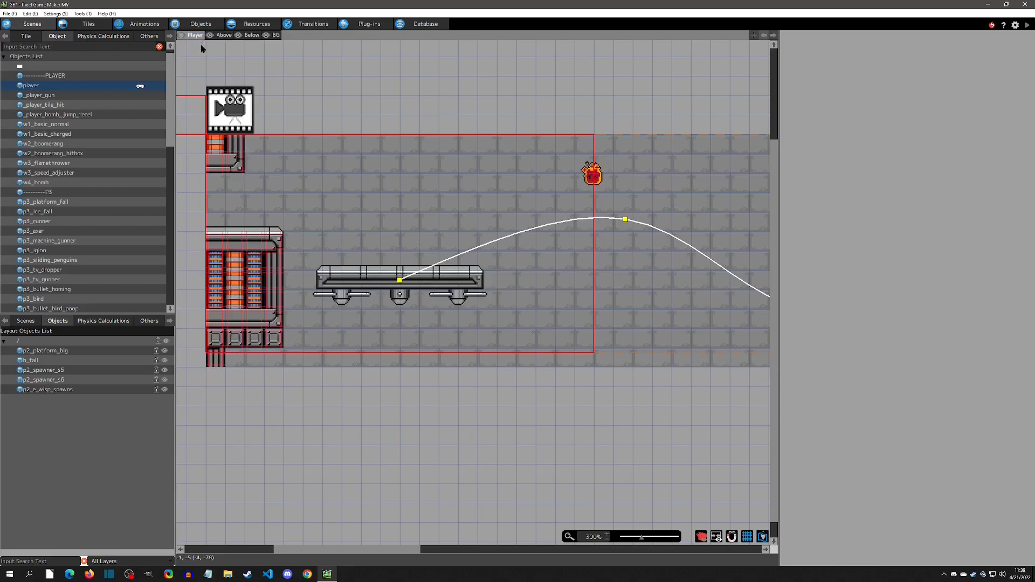
mouse_move(251, 178)
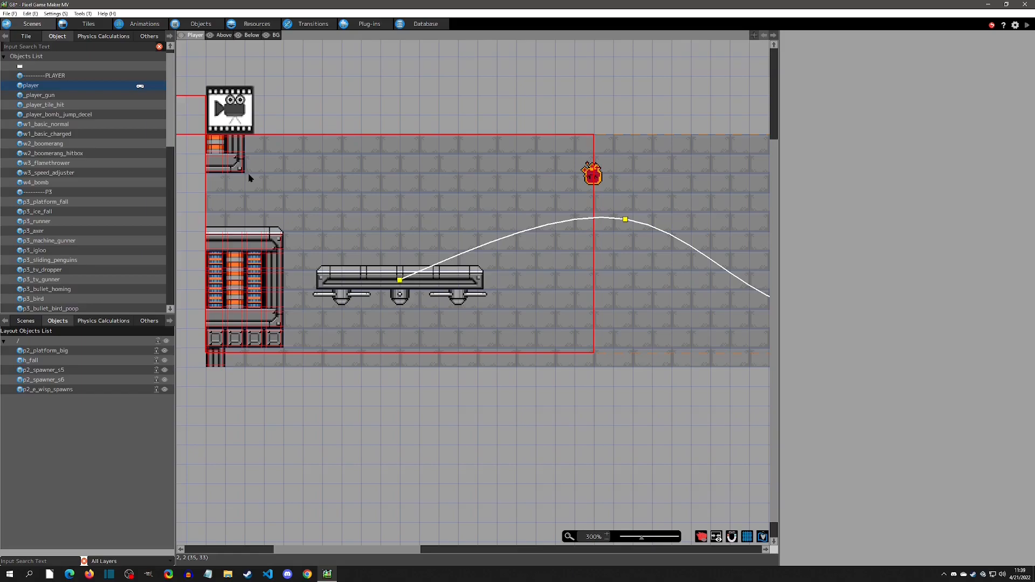
mouse_move(272, 215)
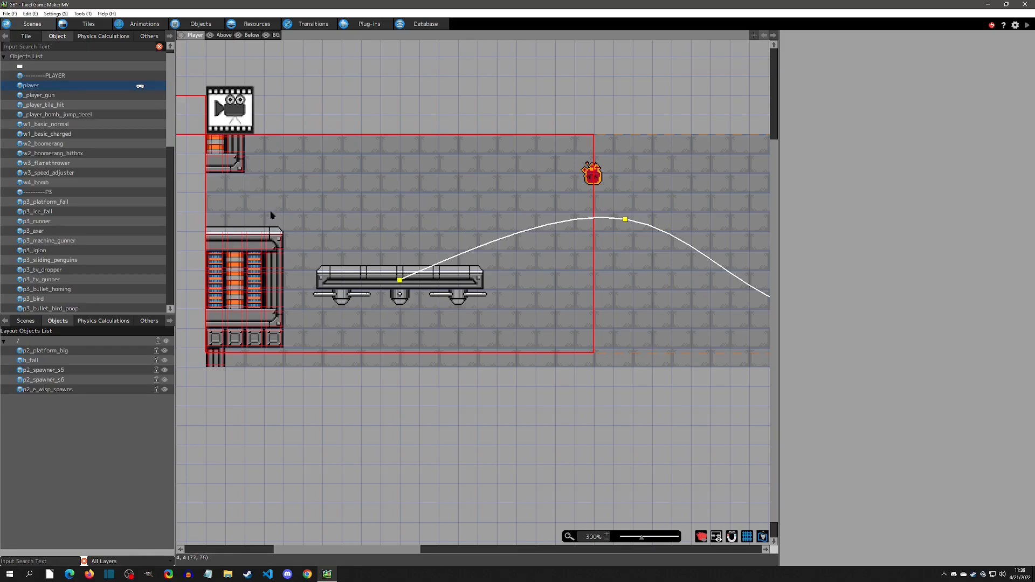
- Select the Player layer, then make the Above layer the editing layer
click(390, 275)
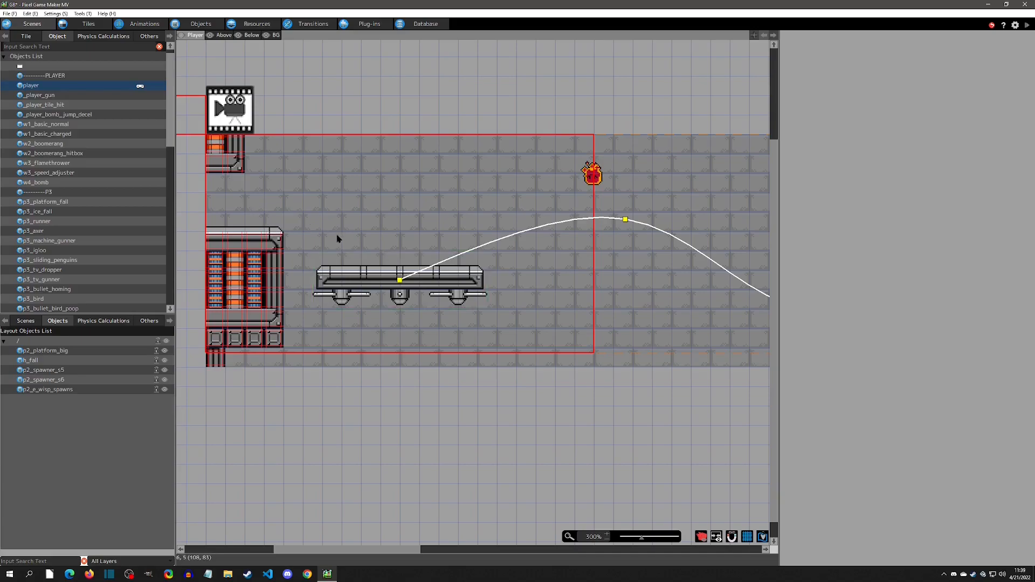
mouse_move(275, 200)
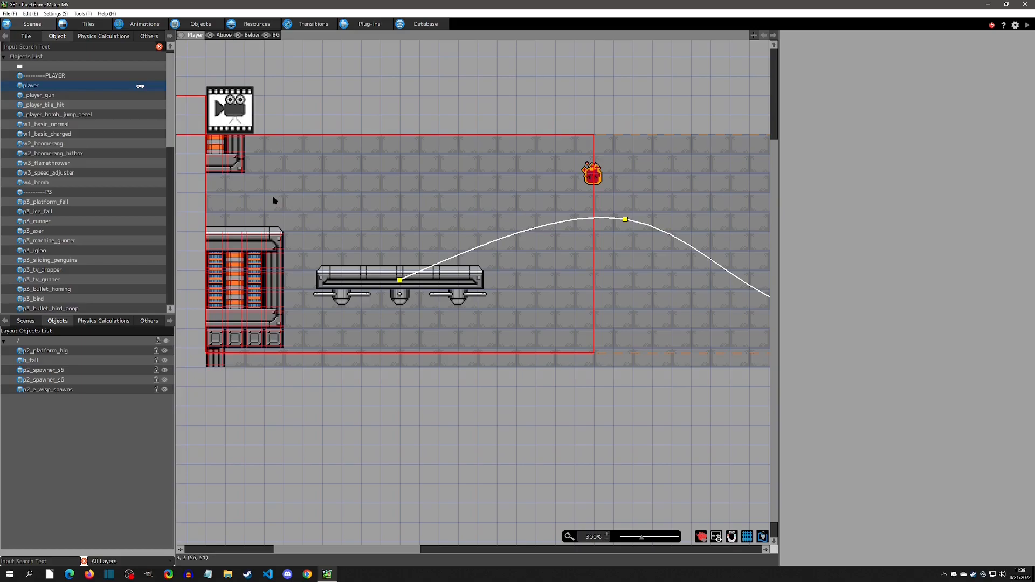
mouse_move(267, 121)
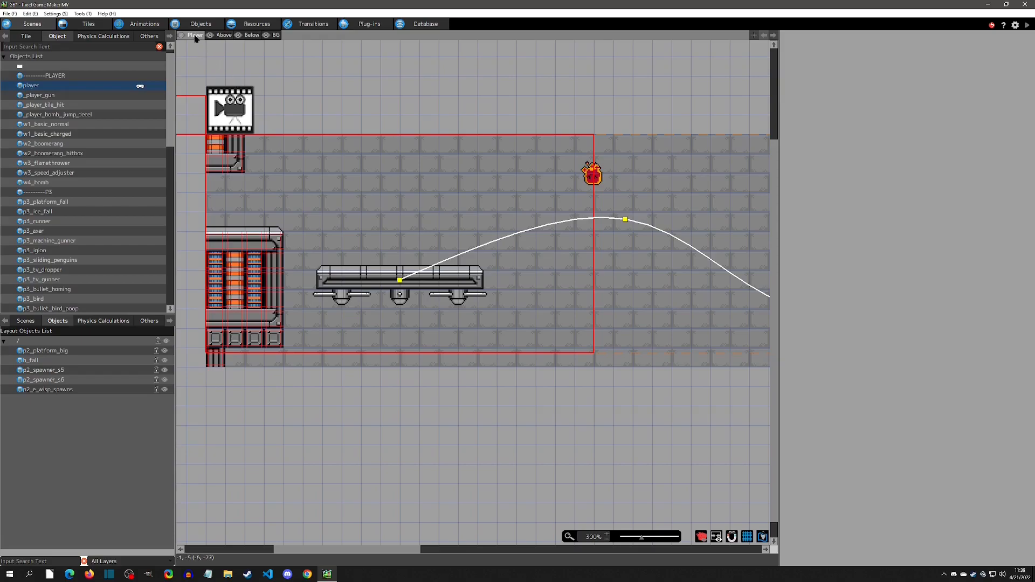
click(222, 35)
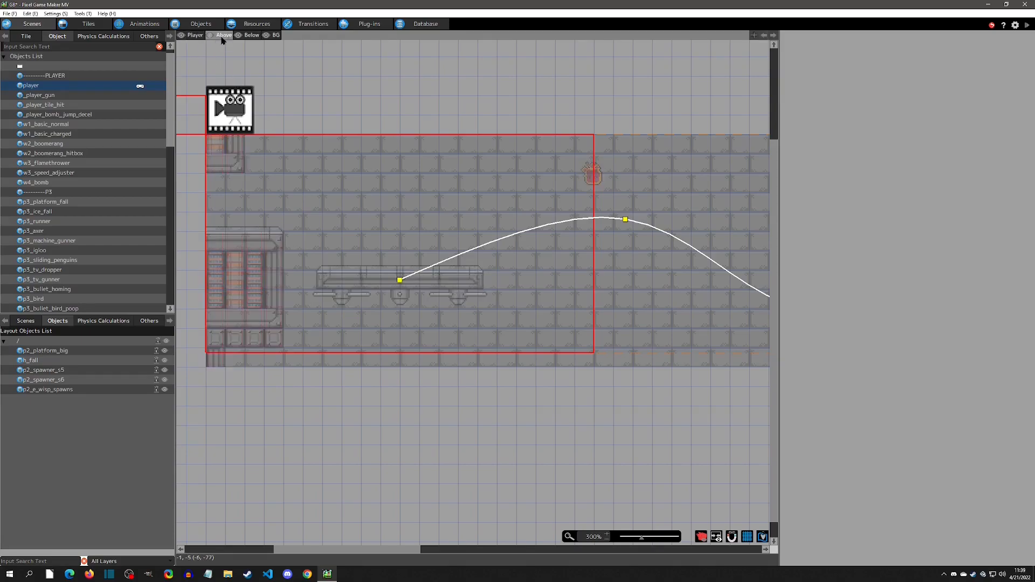
click(192, 35)
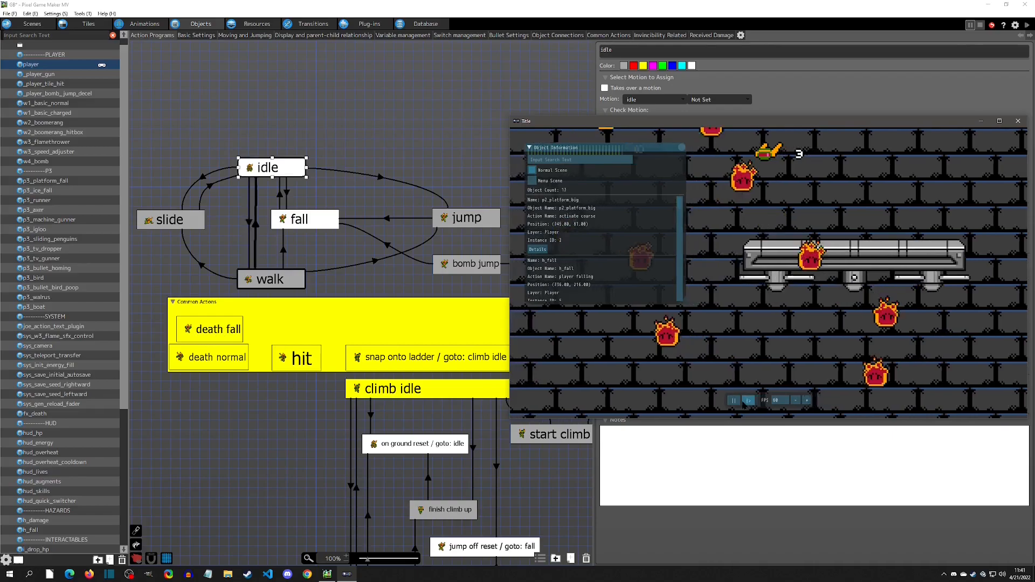
- Frame-step the paused playtest and move the game window beside the action program
click(749, 400)
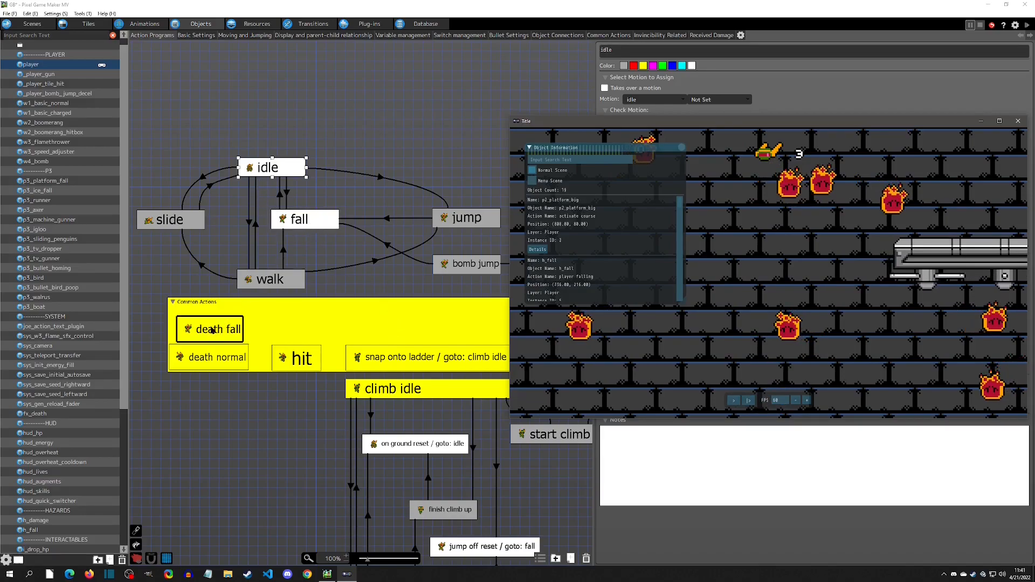
mouse_move(427, 348)
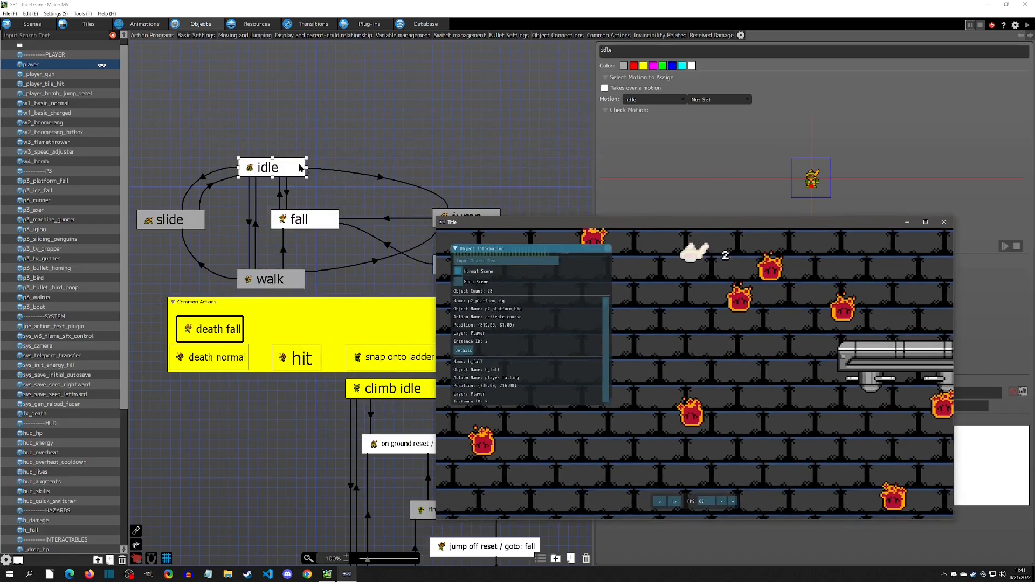
drag(453, 223, 523, 132)
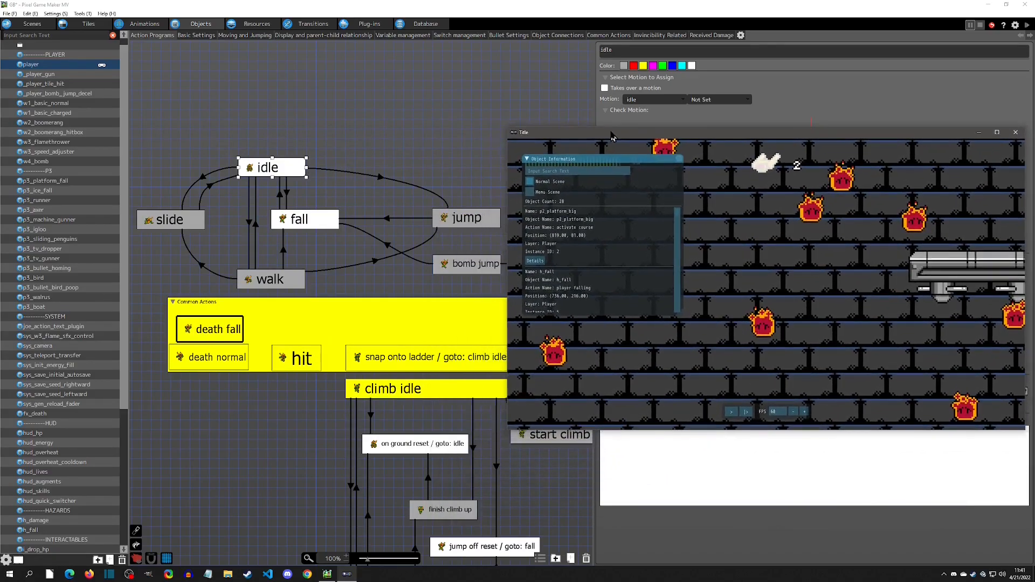
mouse_move(269, 368)
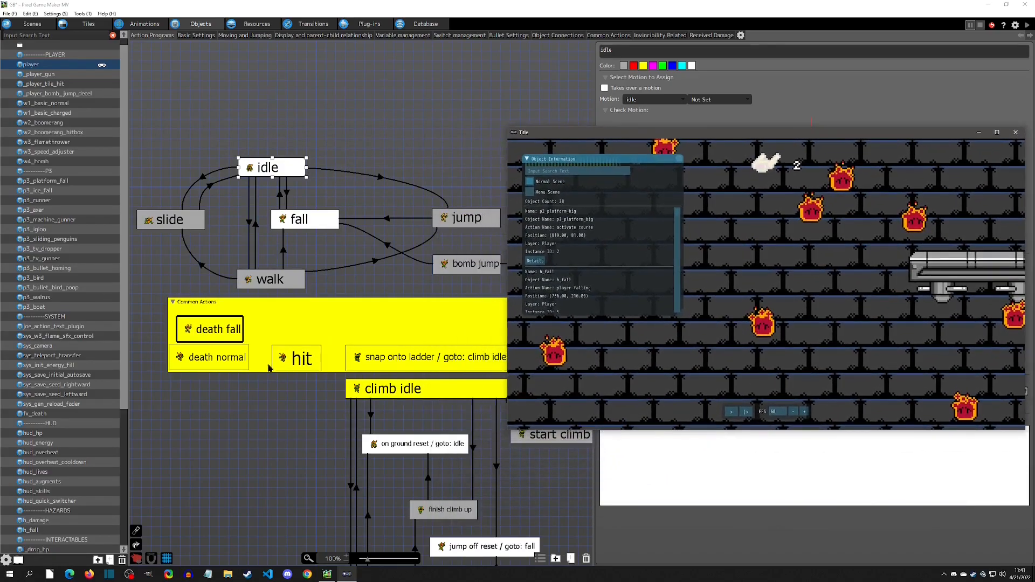